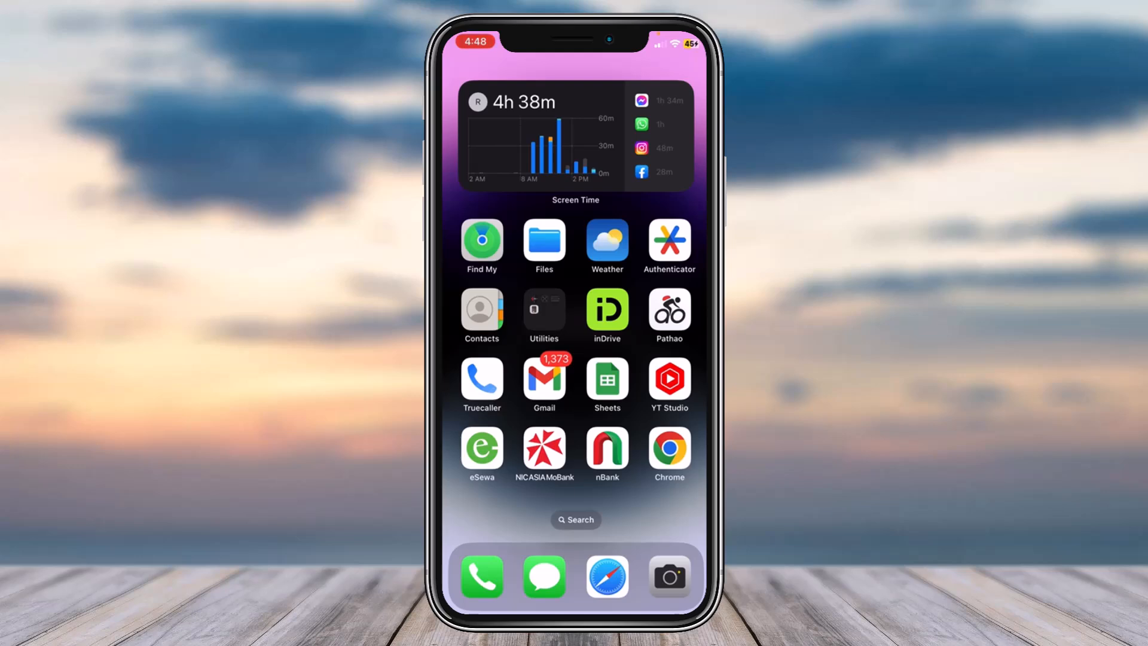
- Open the INTERAC e-Transfer email in Gmail and choose to deposit the $5.00
click(545, 382)
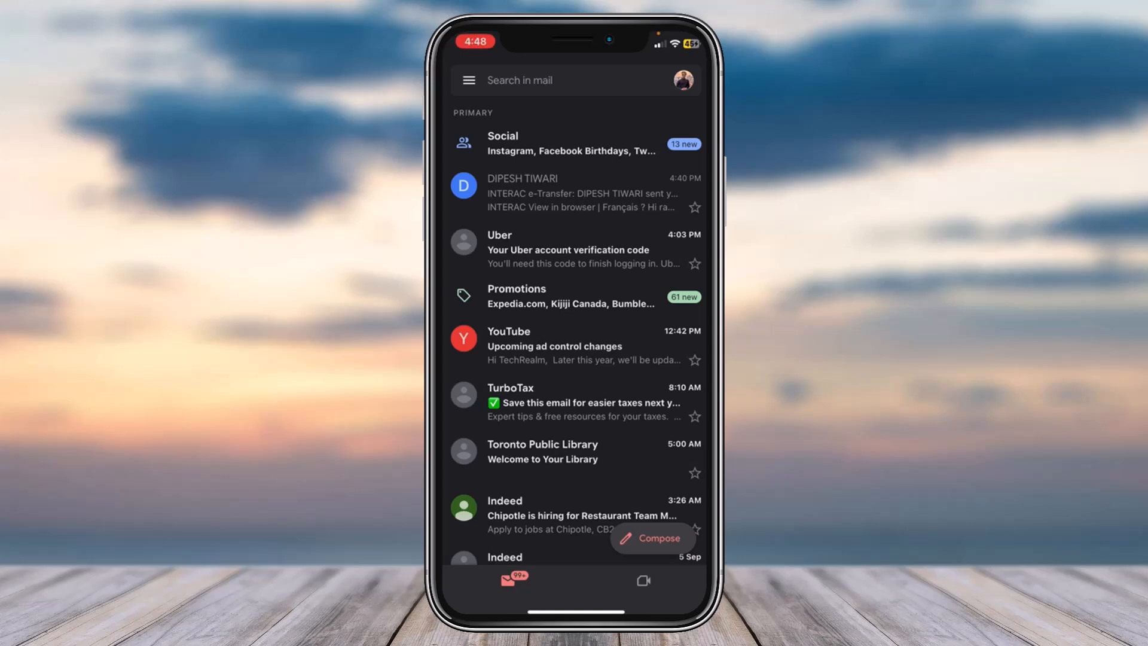
click(578, 192)
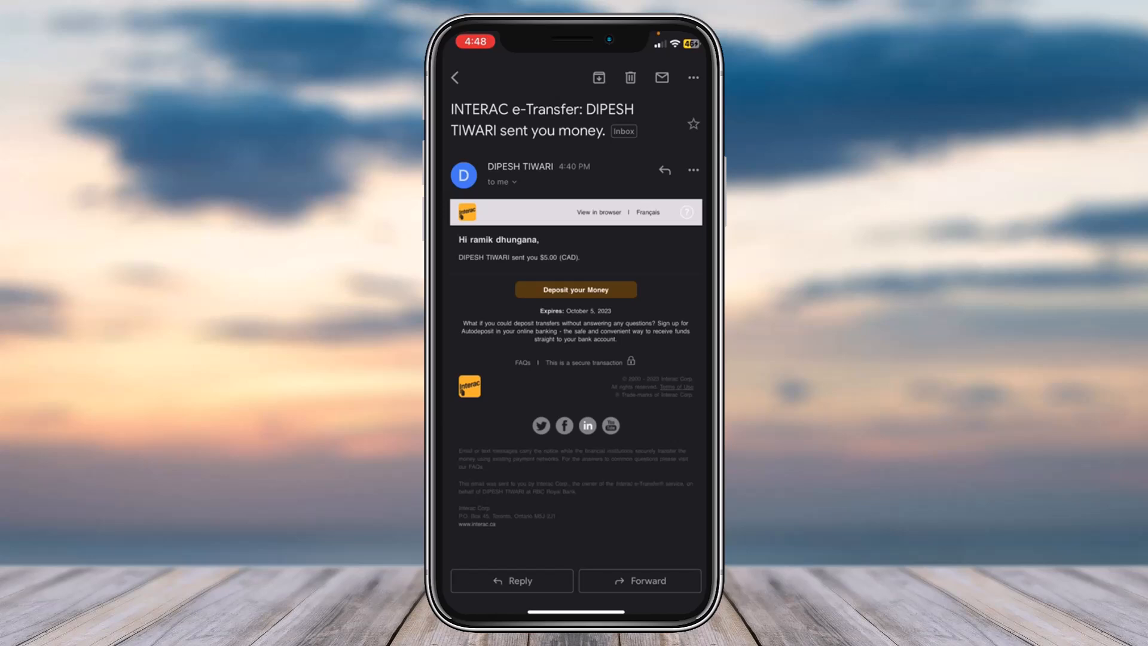
click(575, 288)
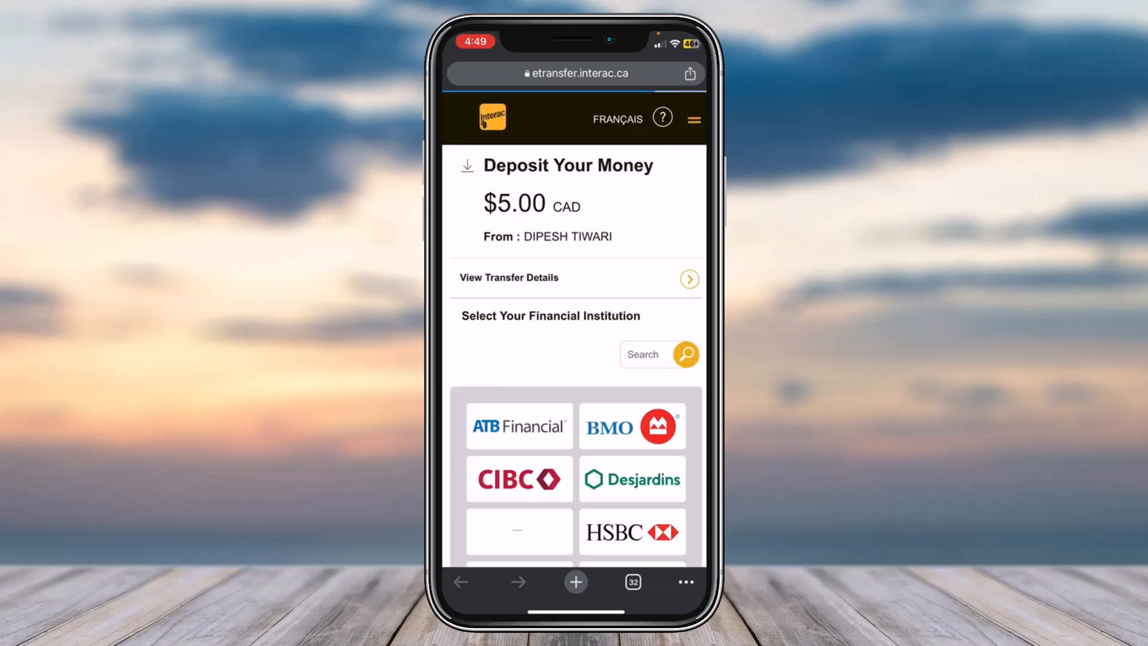
- Select Scotiabank from the financial institution list
scroll(down, 3)
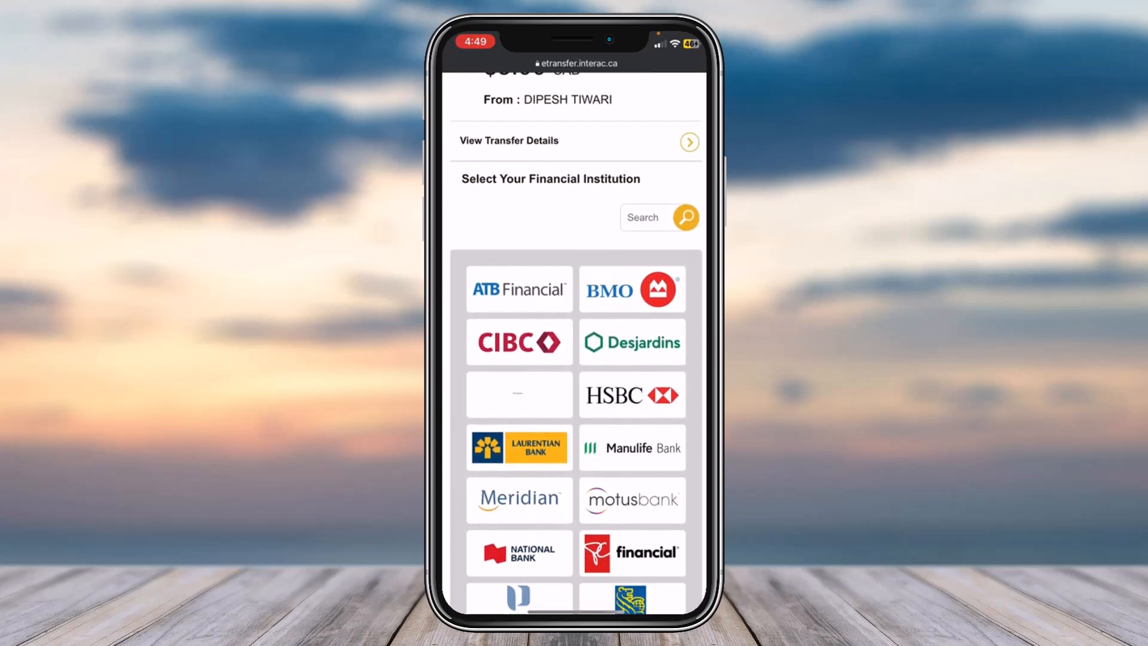
scroll(down, 3)
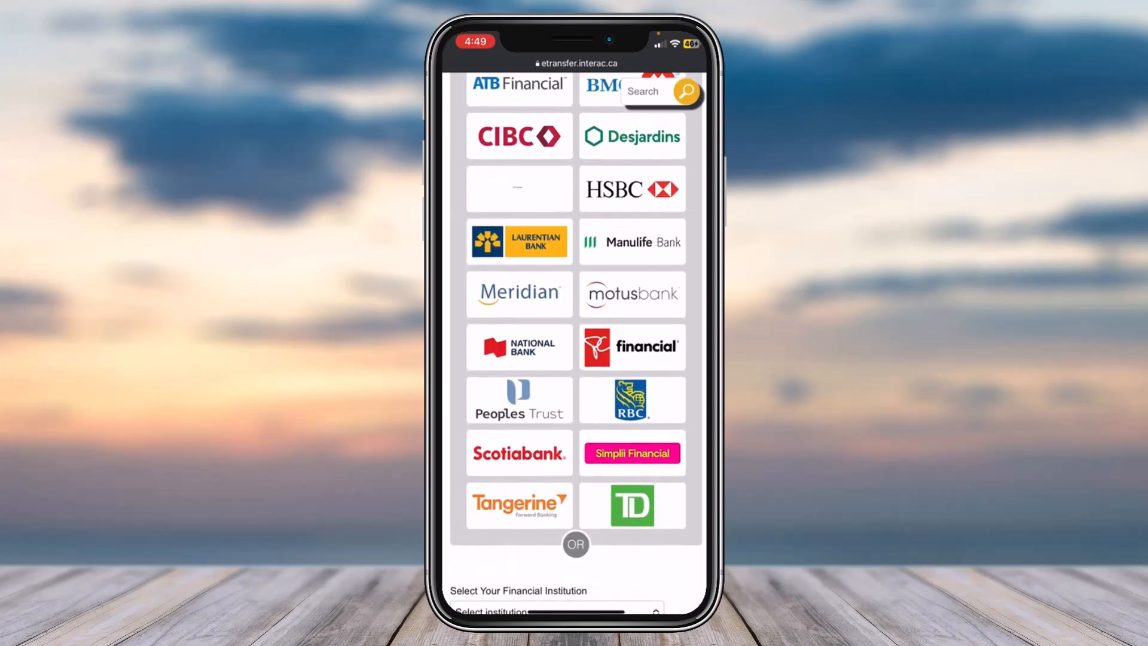
click(518, 453)
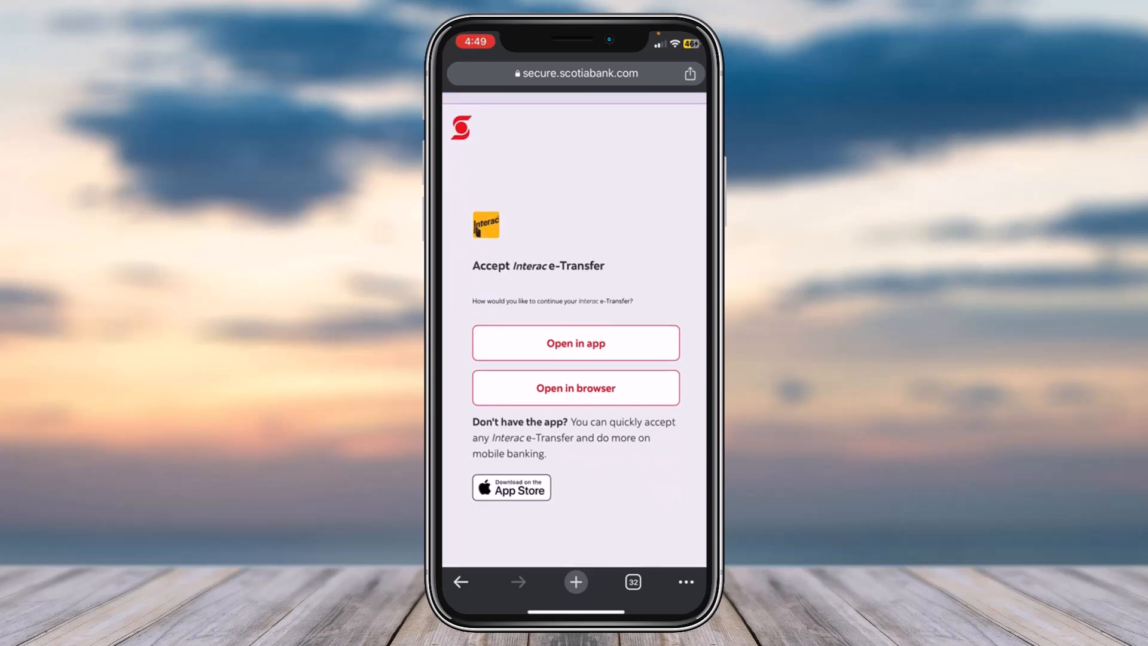
- Launch the Scotiabank app to accept the transfer instead of using the browser
click(576, 343)
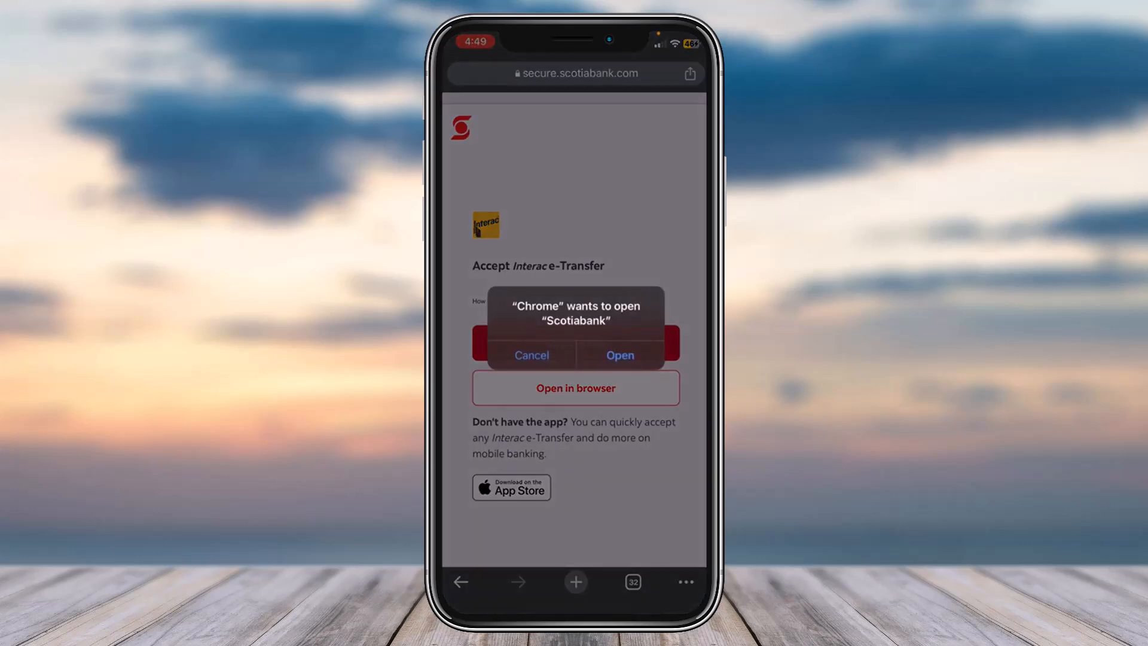
click(619, 355)
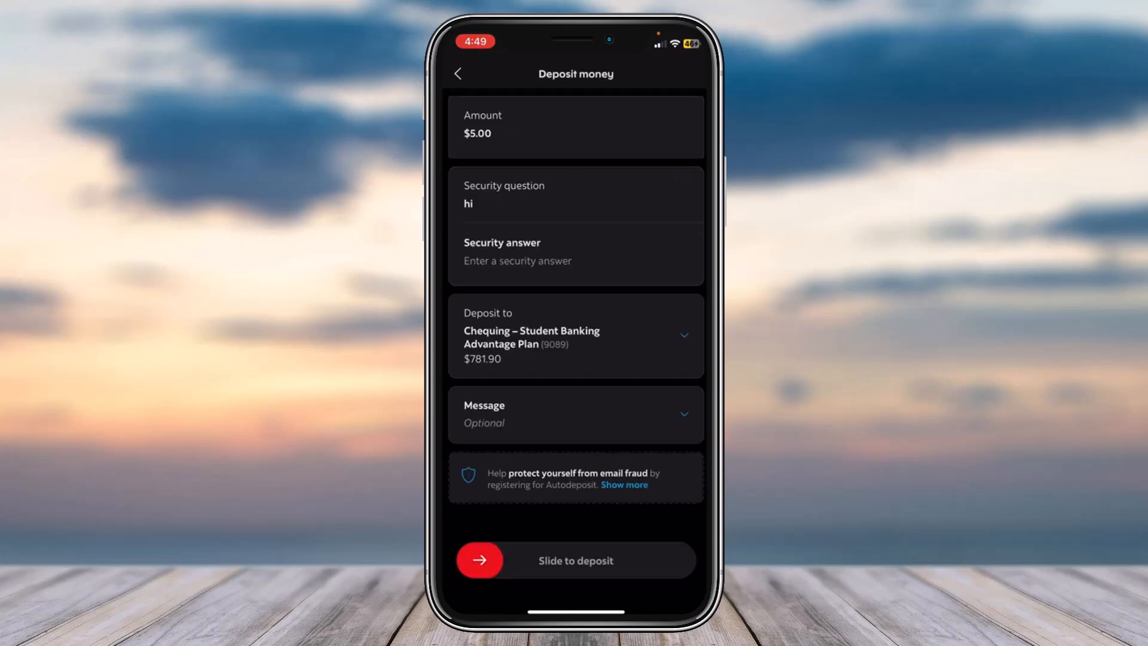
- Enter 'hello' as the security answer and slide to deposit $5.00 into chequing
drag(479, 560, 575, 560)
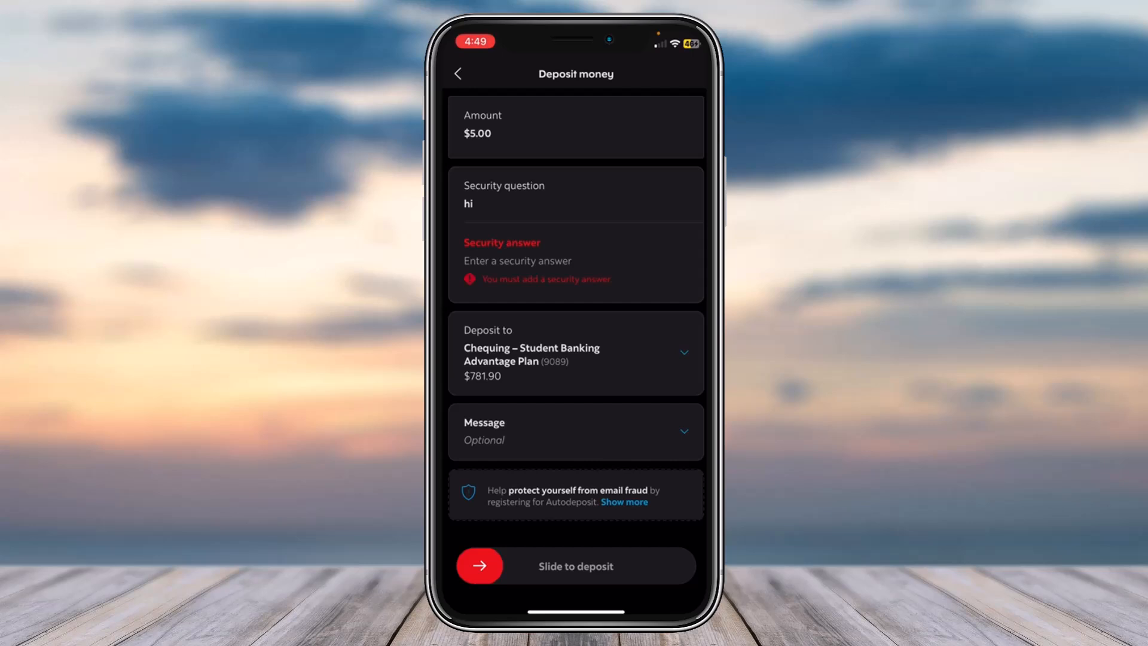
text(hello)
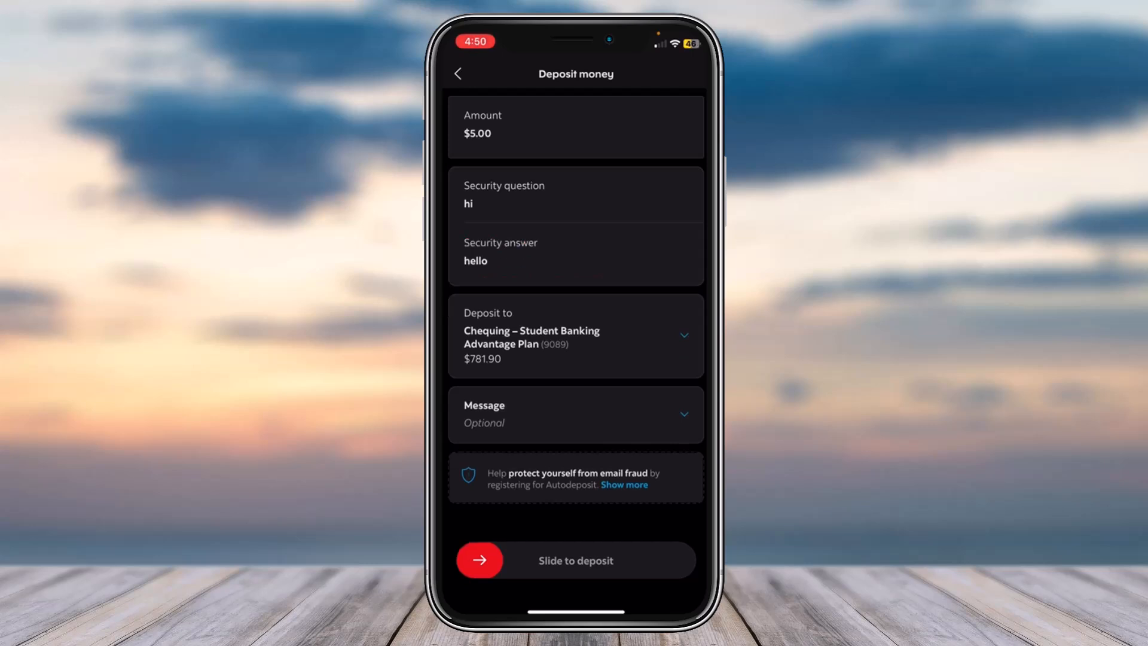
drag(480, 560, 600, 560)
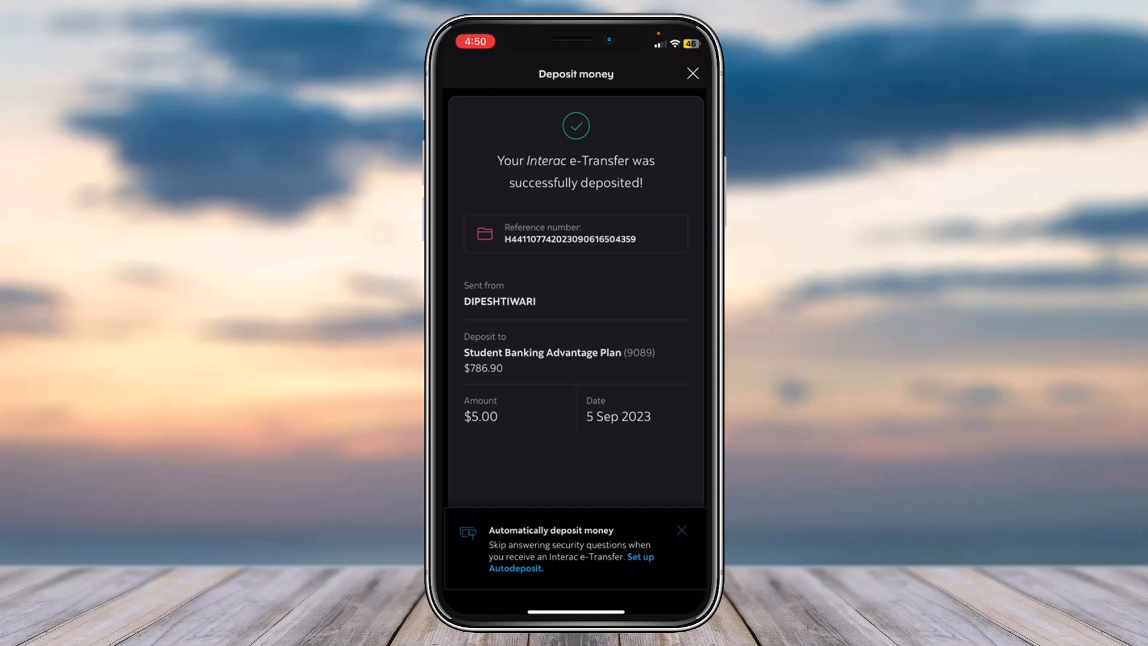
- Close the Automatically deposit money banner on the success screen
click(681, 529)
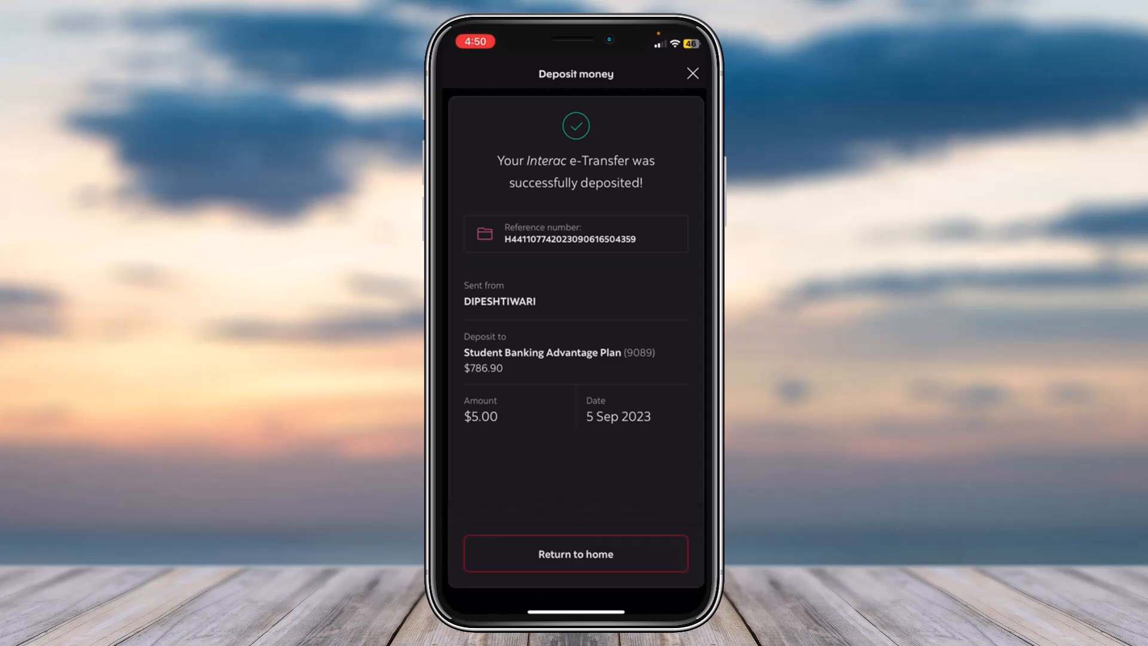